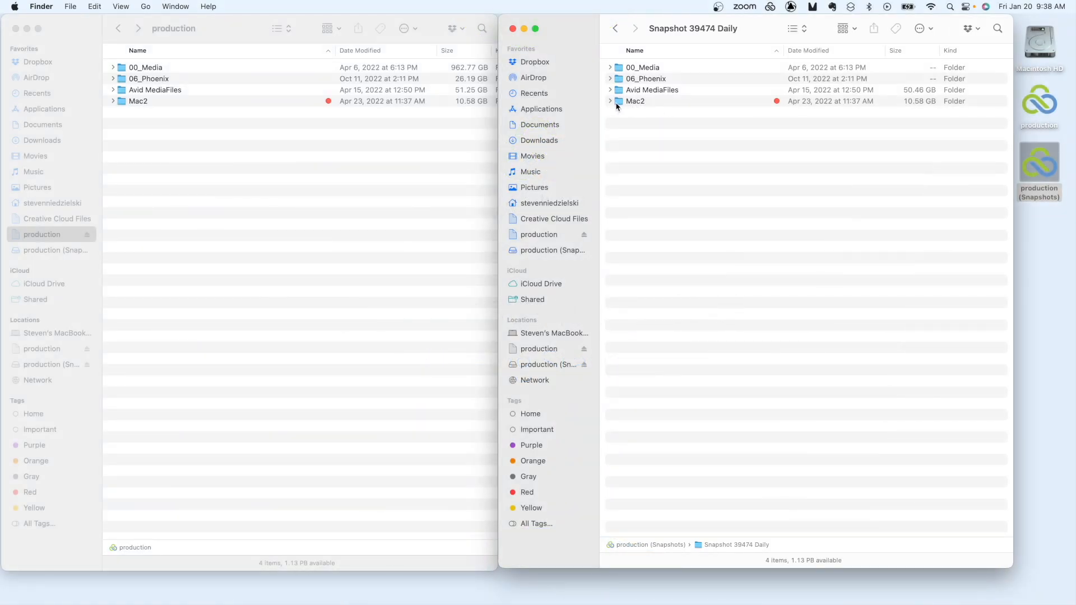
- Open the Mac2 folder in both the snapshot and live production windows
double_click(635, 101)
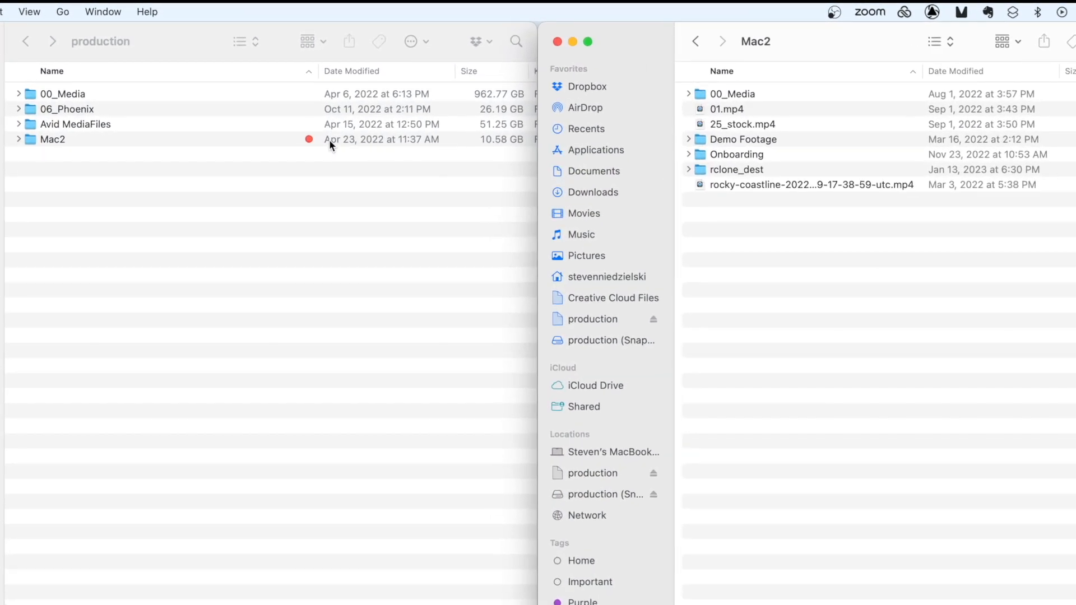
double_click(53, 140)
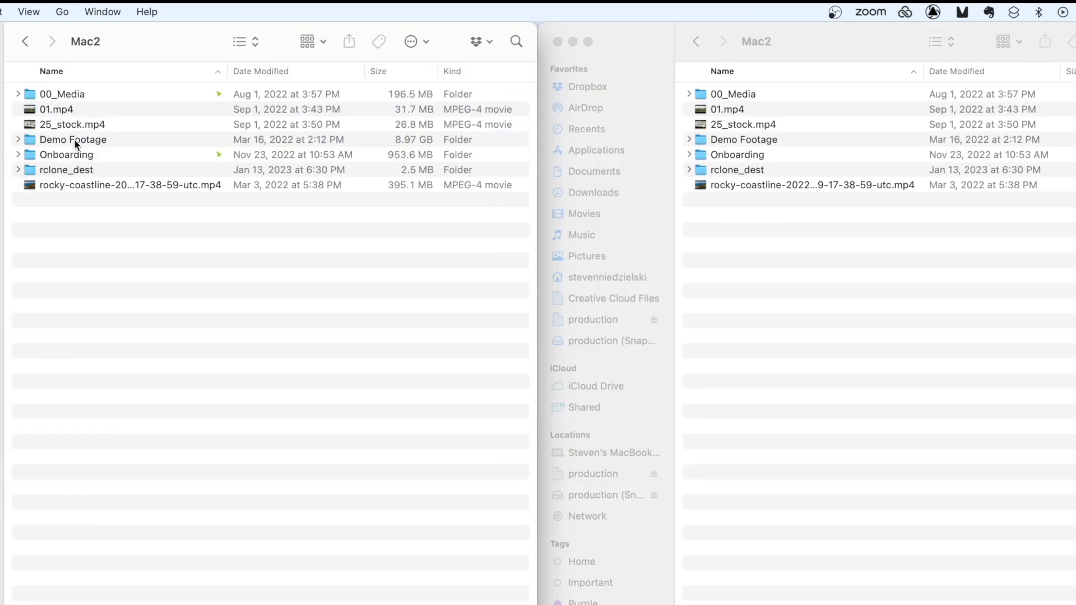
mouse_move(71, 222)
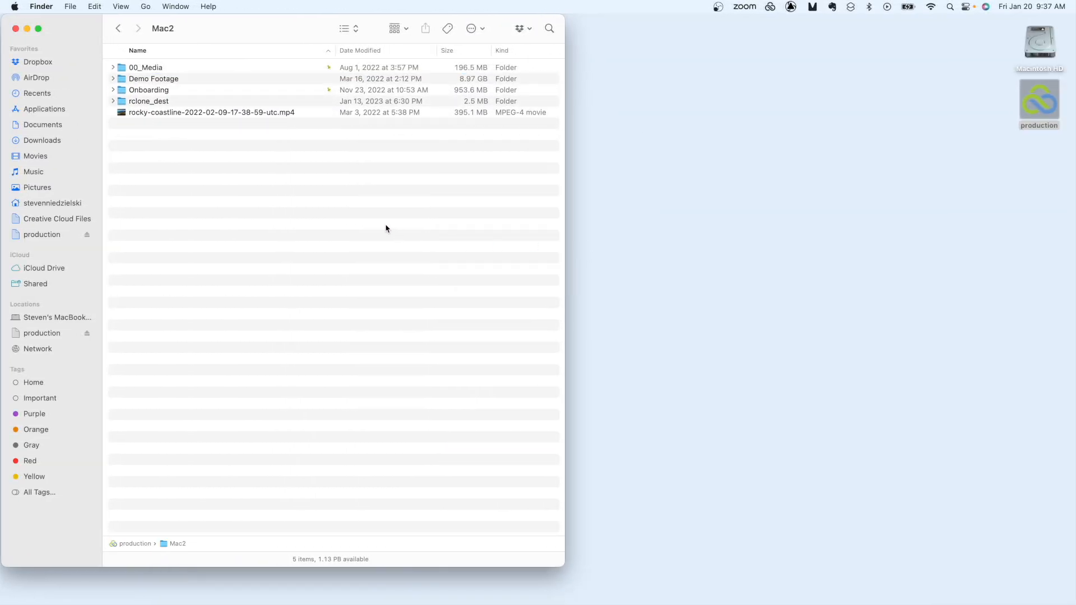
mouse_move(723, 24)
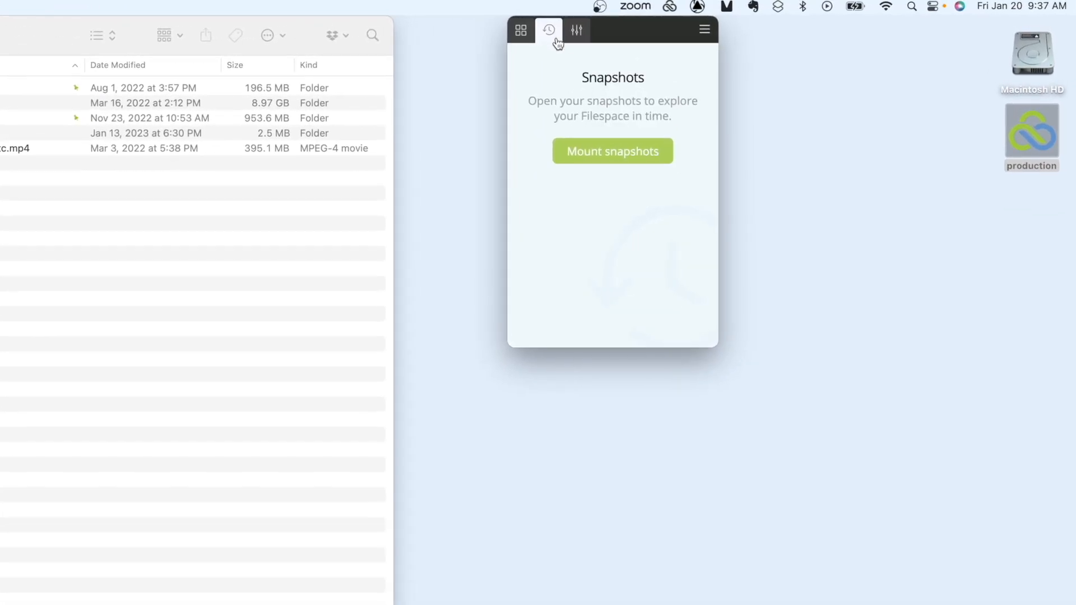
- Mount the LucidLink production snapshots from the Snapshots tab
left_click(611, 151)
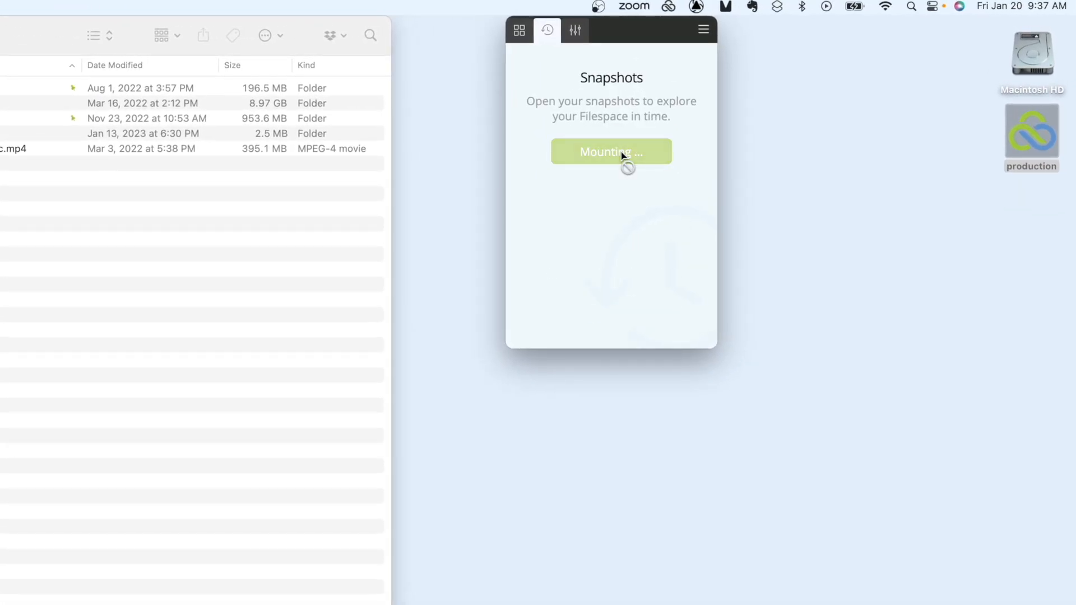
left_click(611, 152)
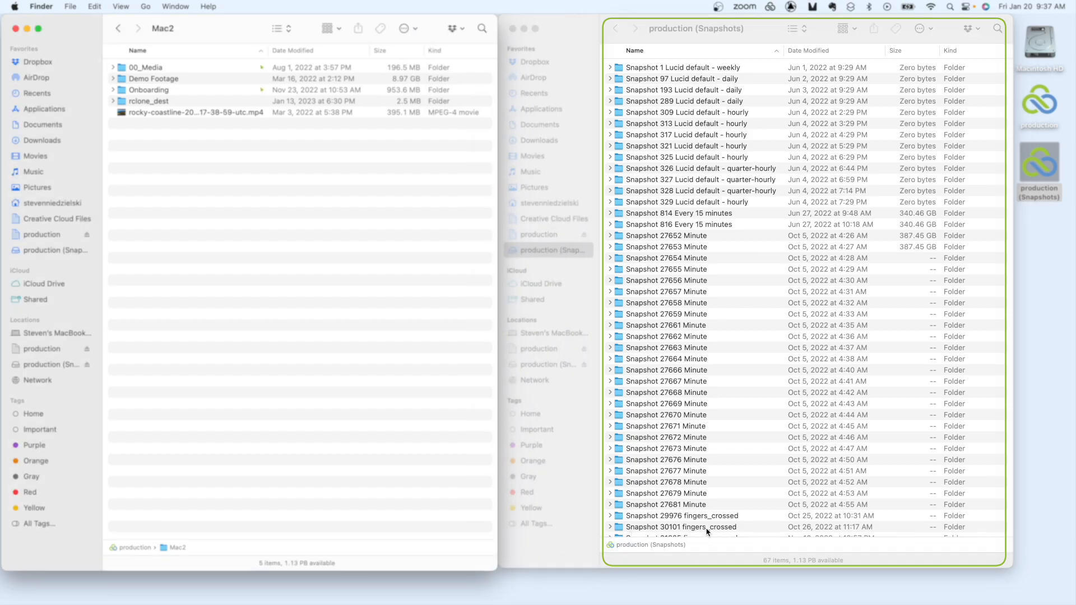
- Open Mac2 inside Snapshot 39944 15 Minutes and select the MP4 files
left_click(662, 409)
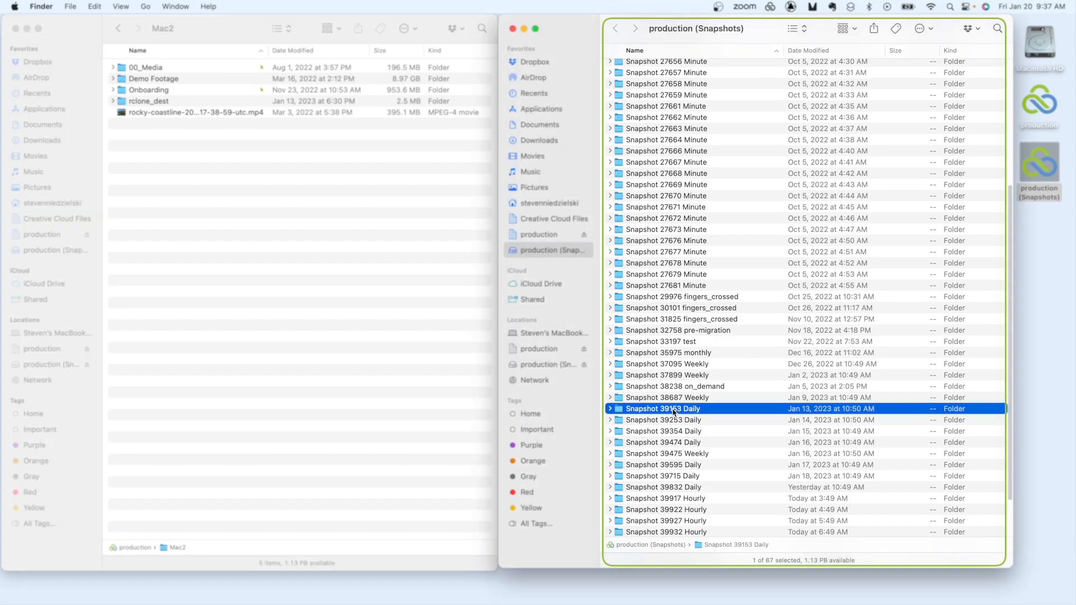
scroll("down", 3)
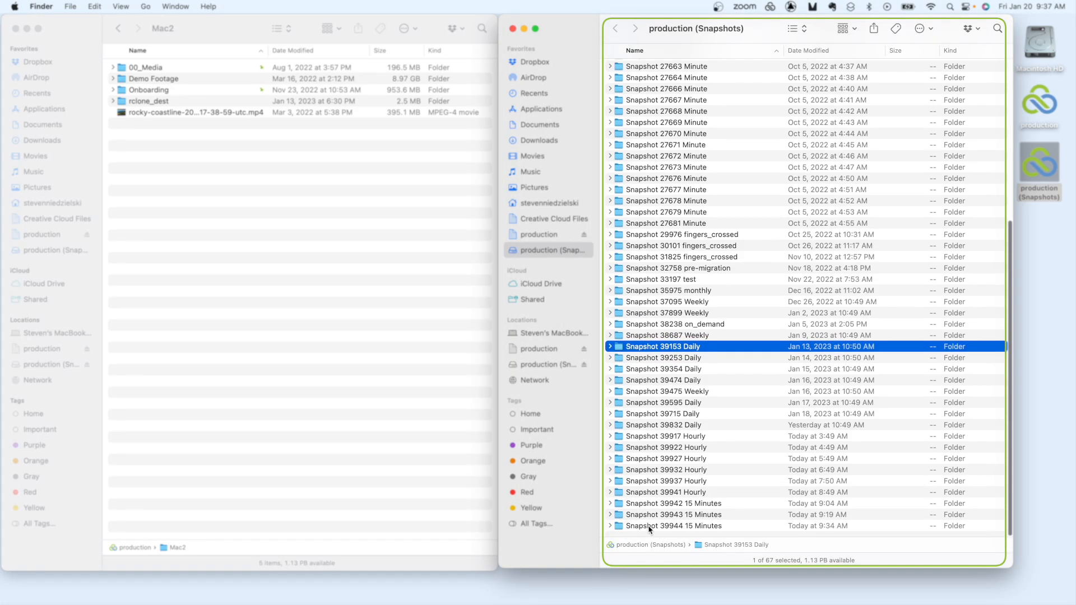
double_click(674, 526)
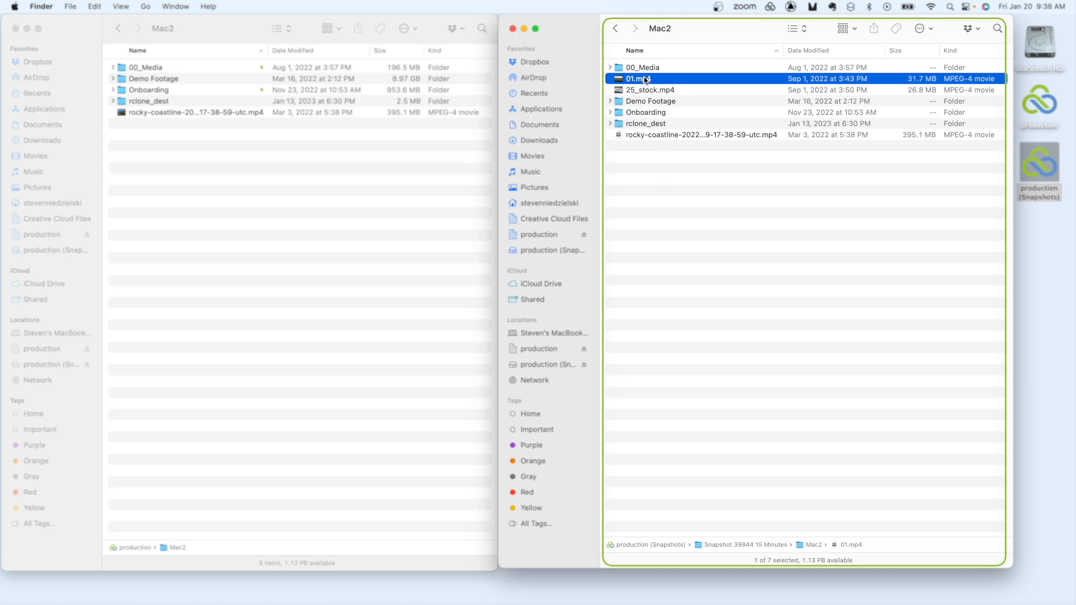
left_click(648, 90)
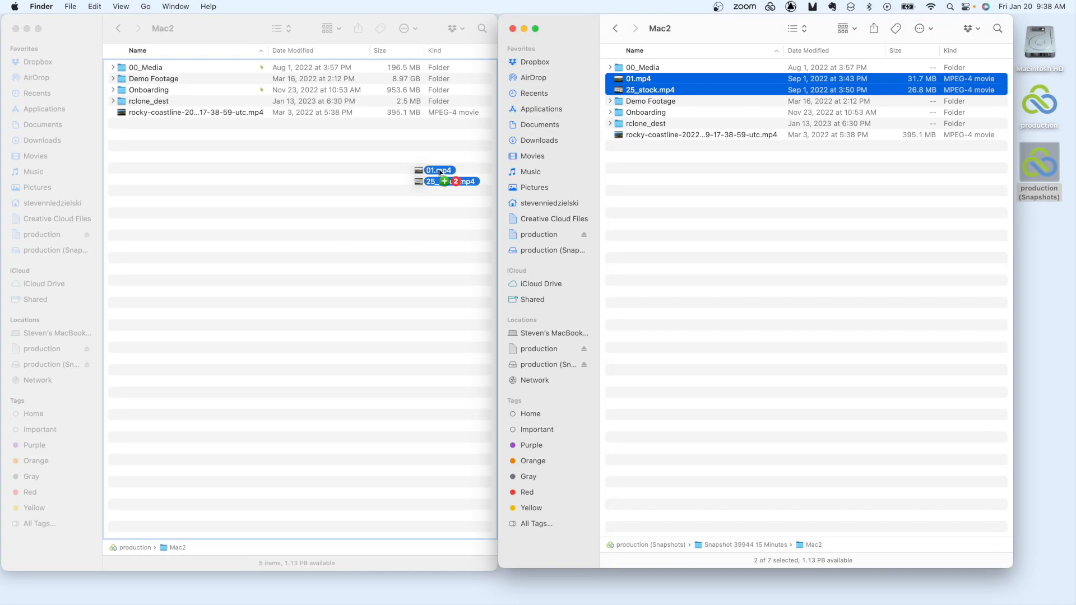
- Drag 01.mp4 and 25_stock.mp4 into the live Mac2 folder, then return to the snapshot top level
left_click_drag(446, 175, 295, 89)
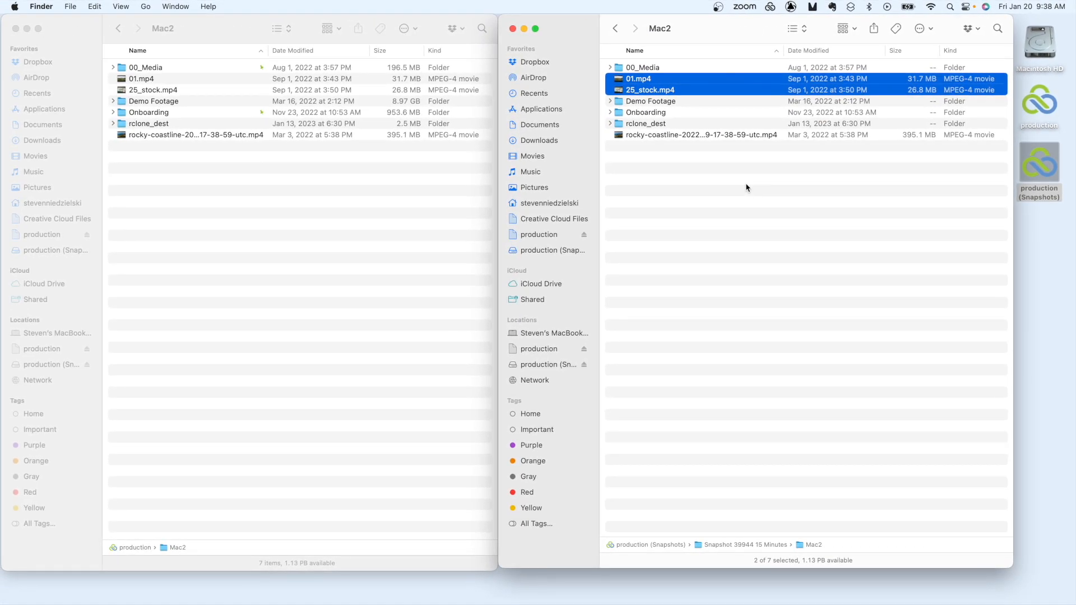
left_click(747, 187)
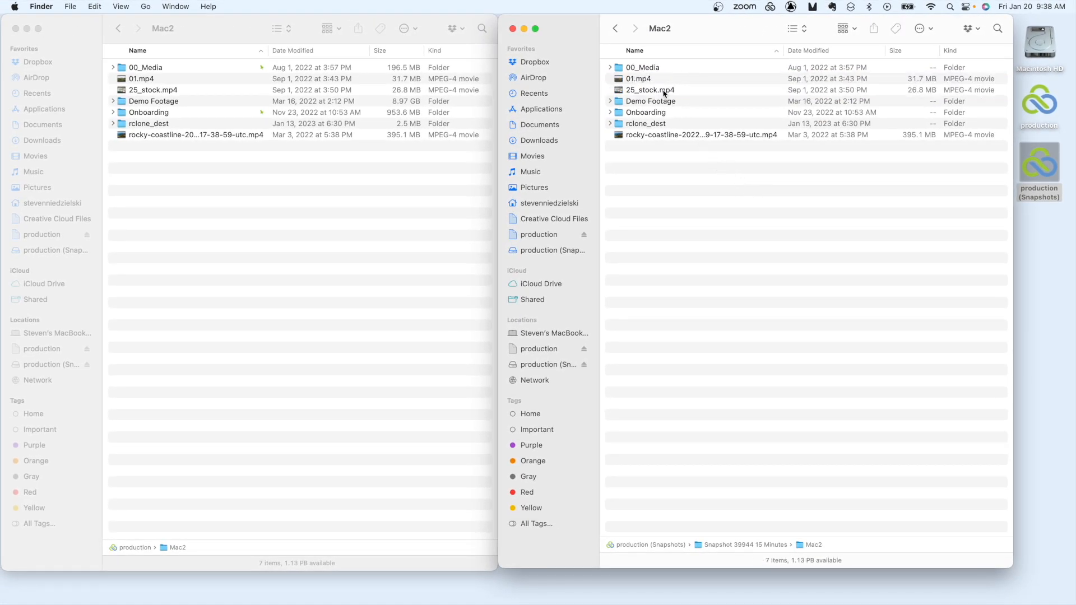
left_click(615, 28)
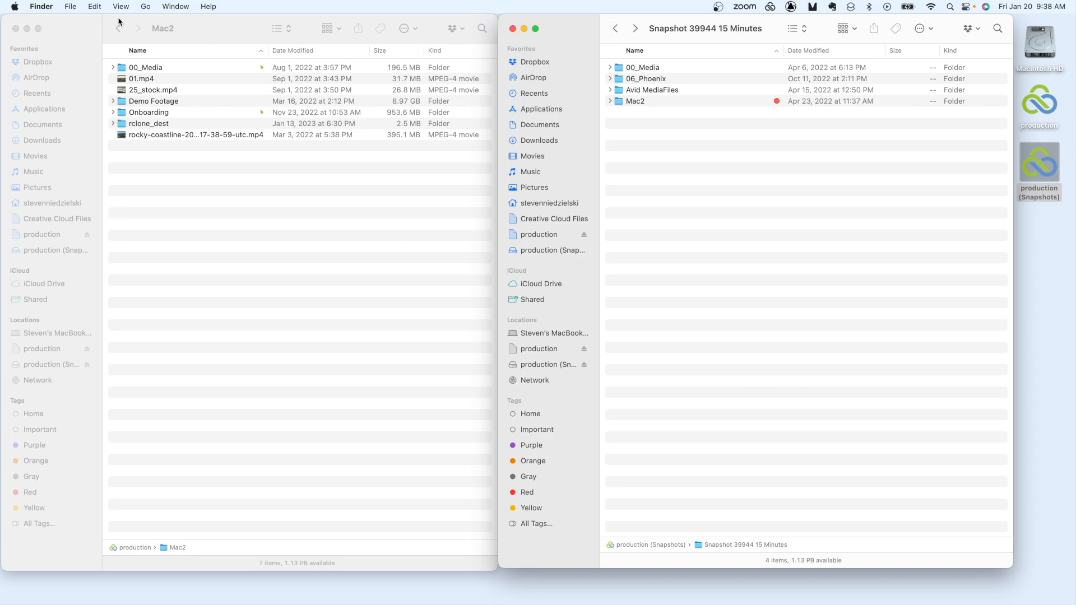
- Unmount the LucidLink snapshots from the menu bar Snapshots tab
left_click(511, 29)
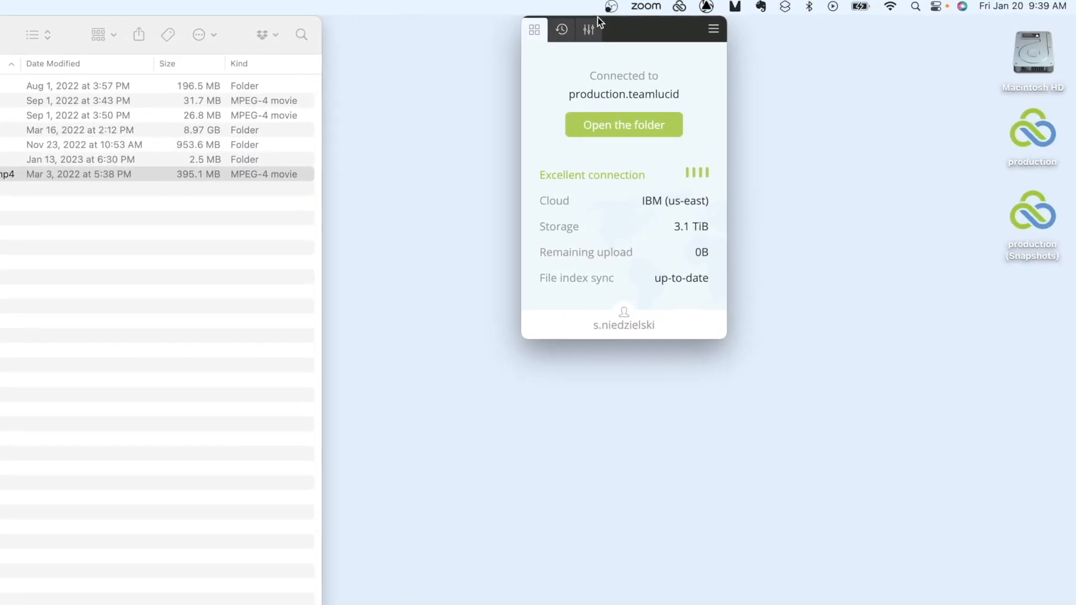
left_click(560, 30)
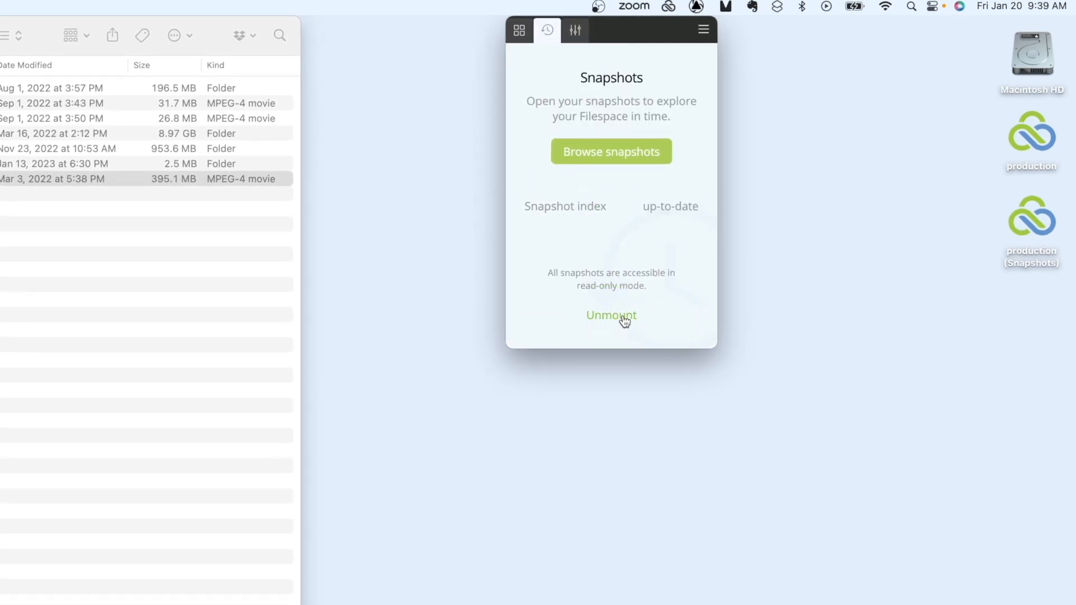
left_click(610, 315)
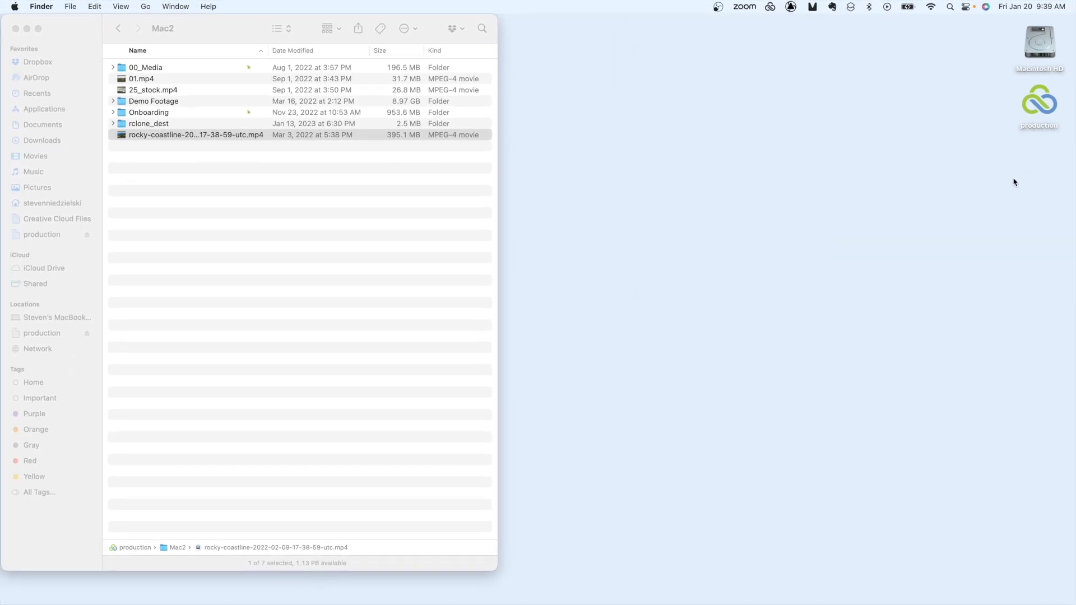
mouse_move(710, 223)
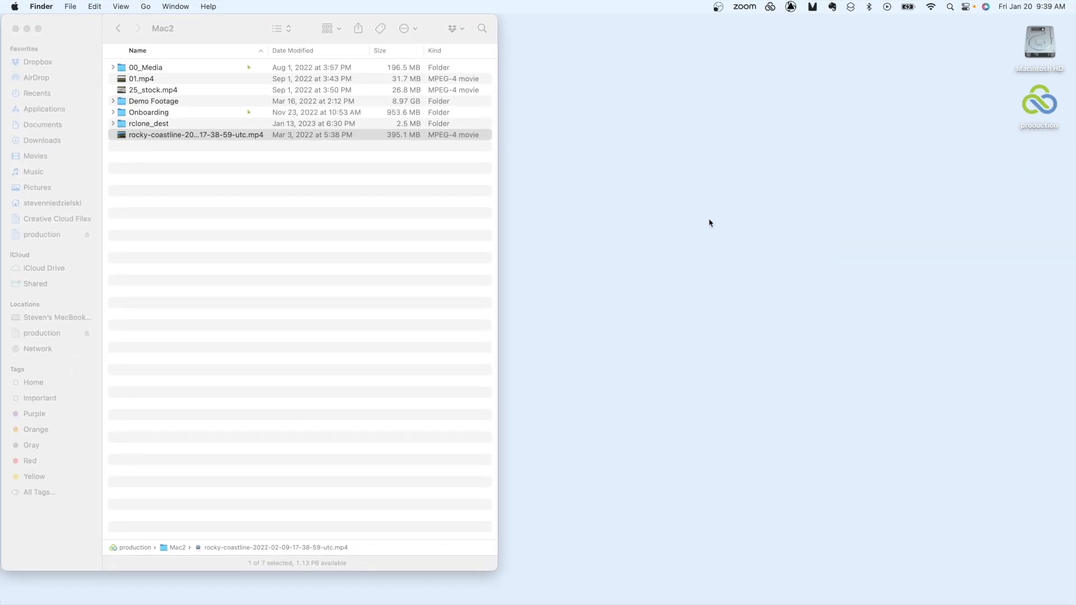